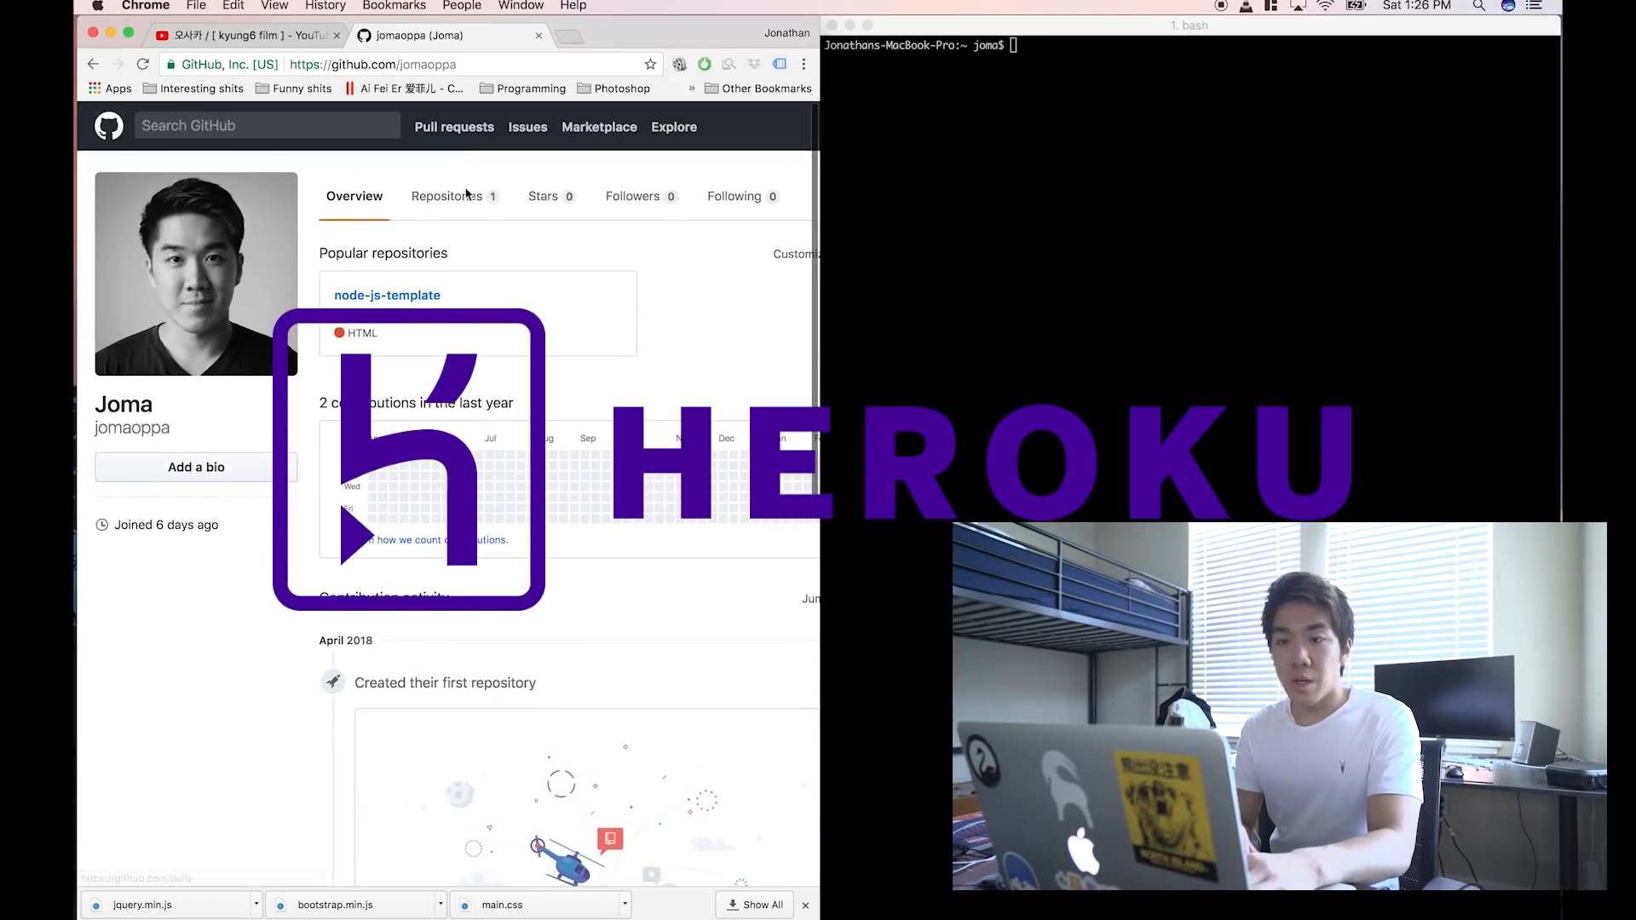
Step: Get the node-js-template repository's clone address from GitHub
left_click(444, 196)
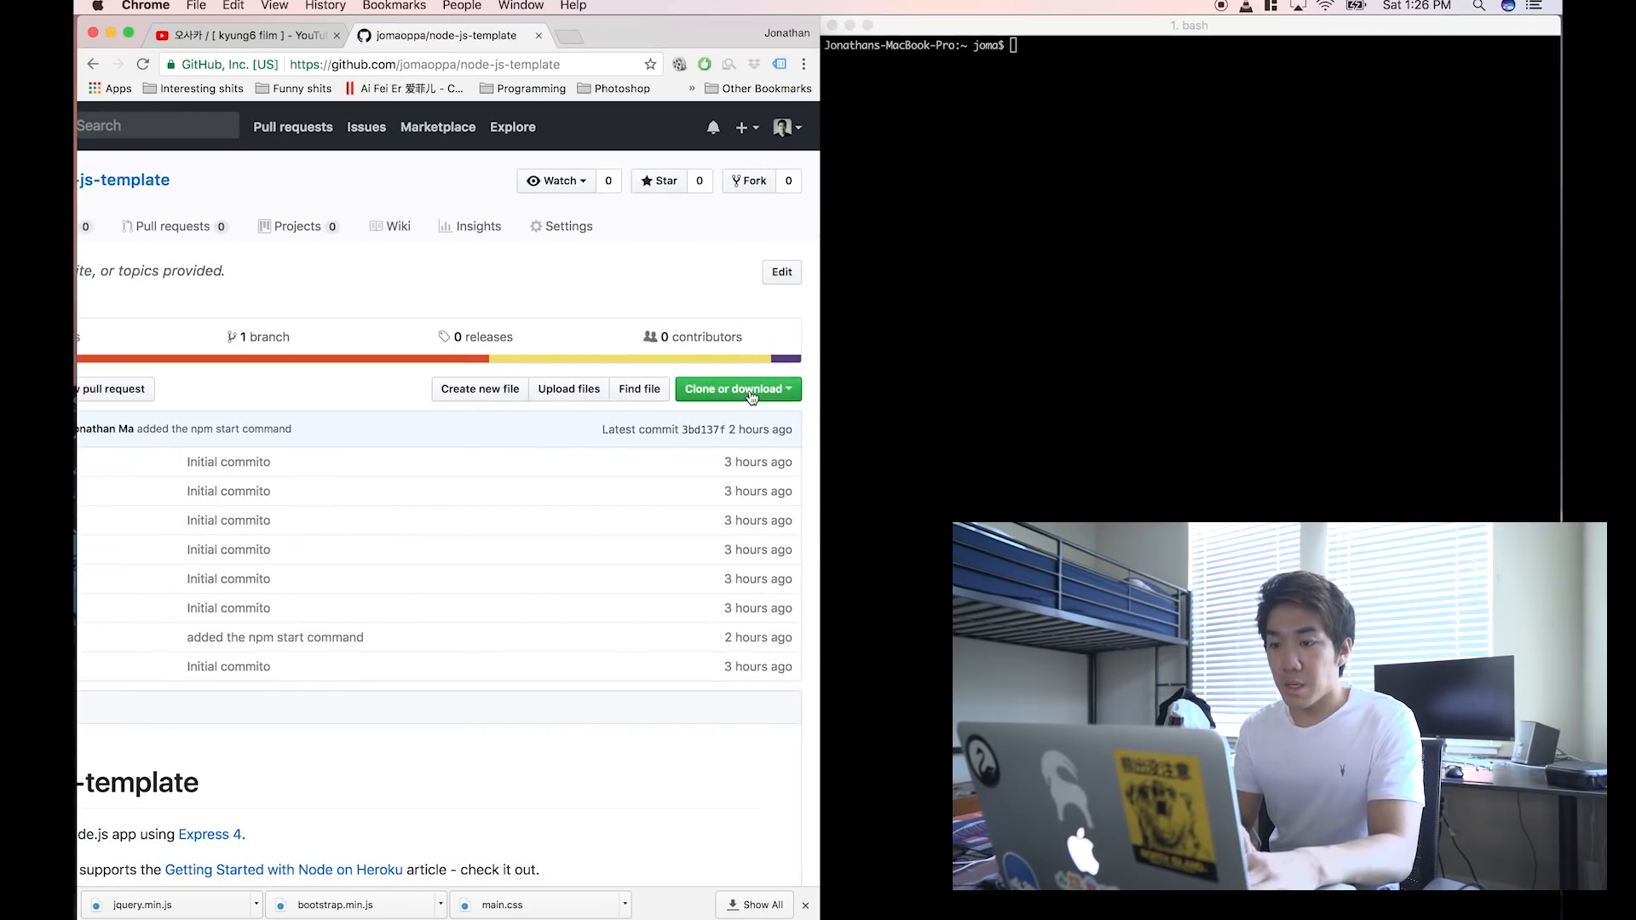
left_click(735, 389)
type("git clone https://github.com/jomaoppa/node-js-template.git")
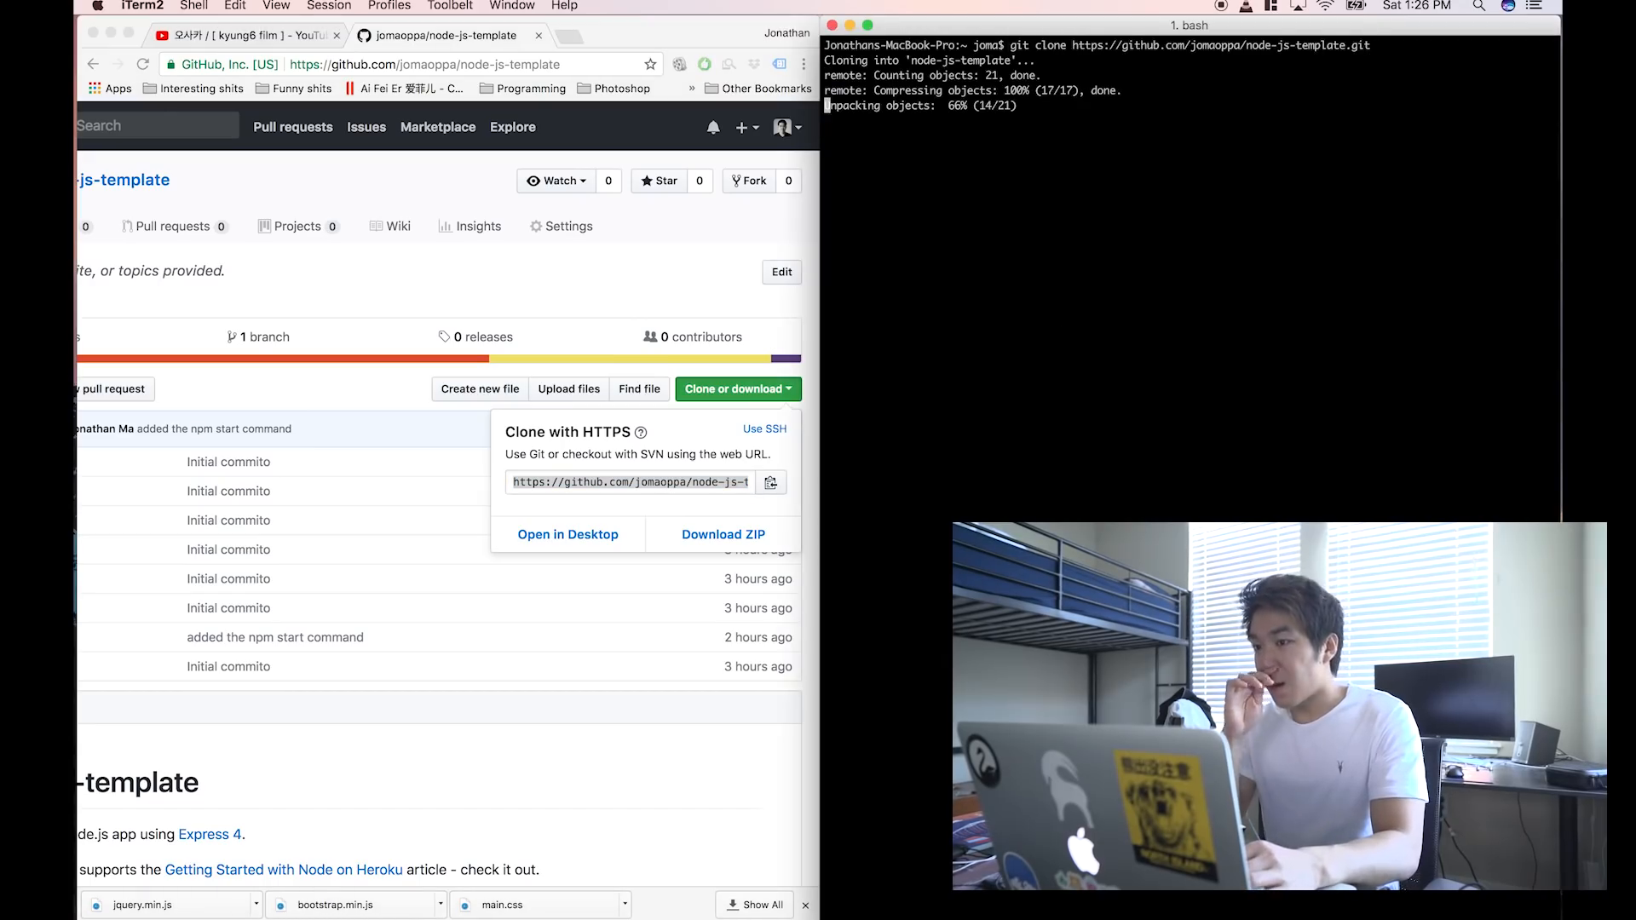
Step: Rename the cloned node-js-template folder to project-find-jomo-a-wife with mv
type("ls")
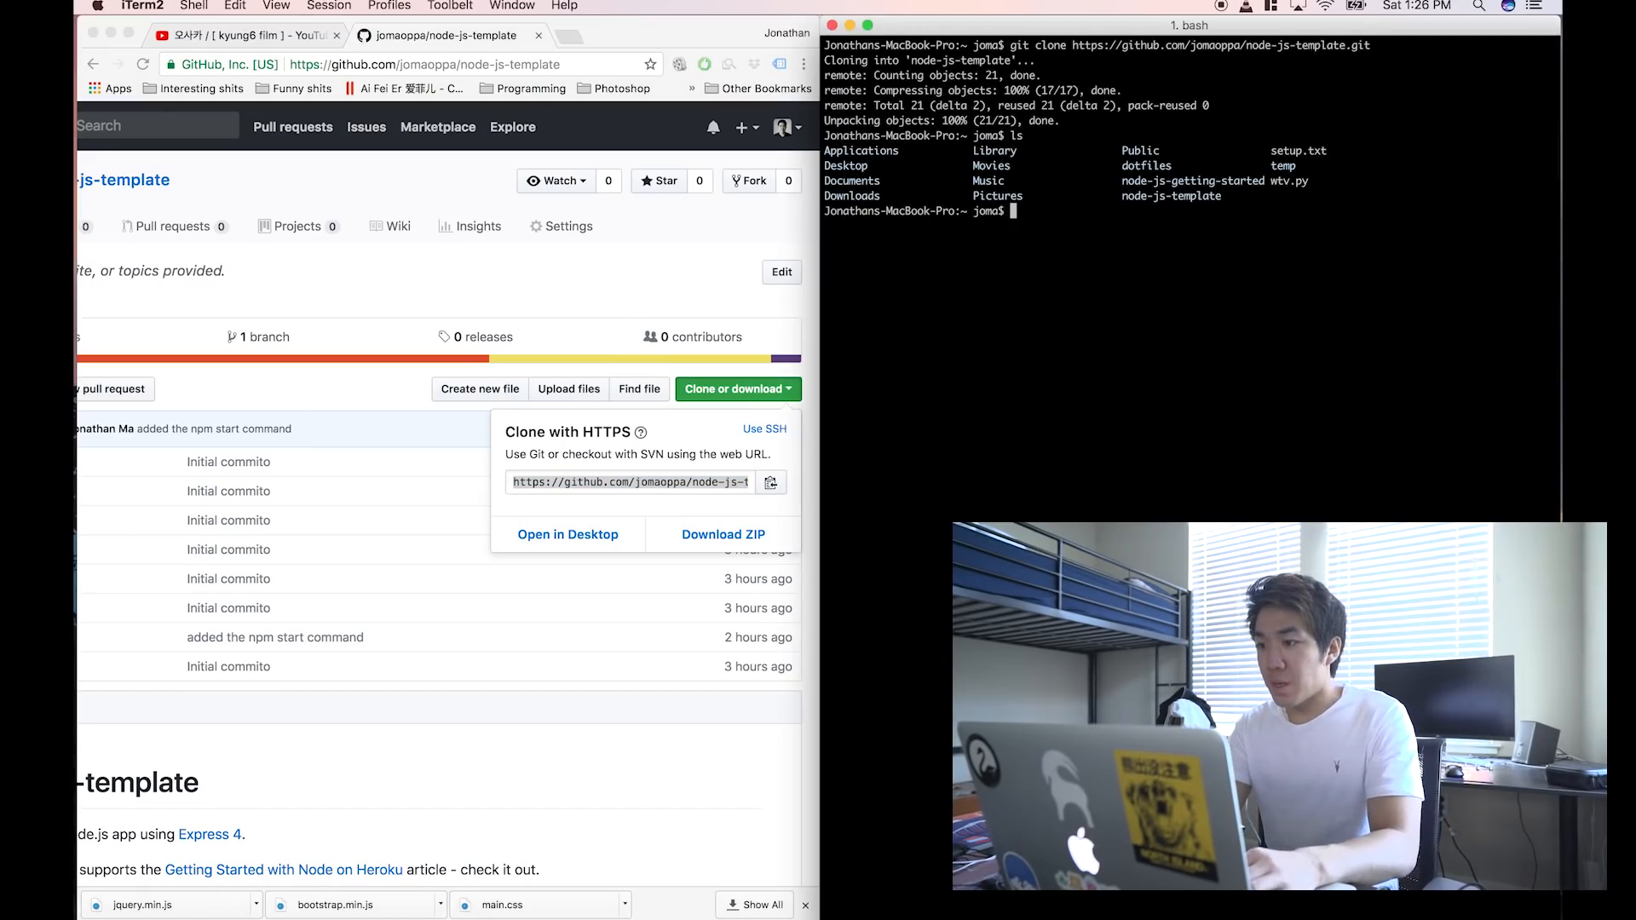
type("mv node-js-")
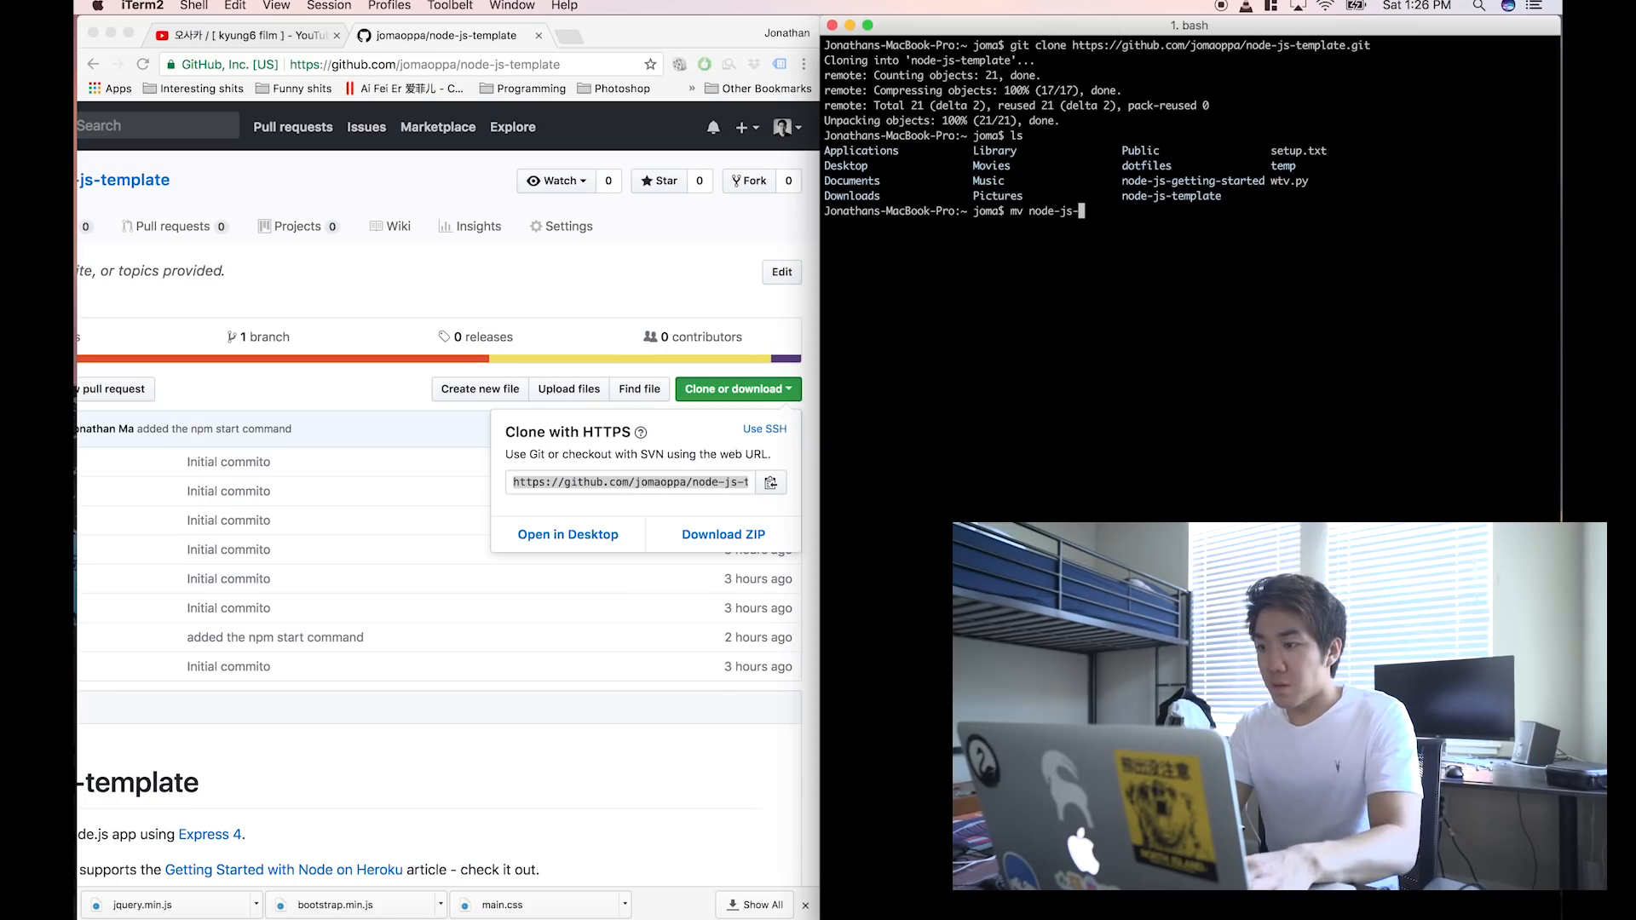
type("template/ project")
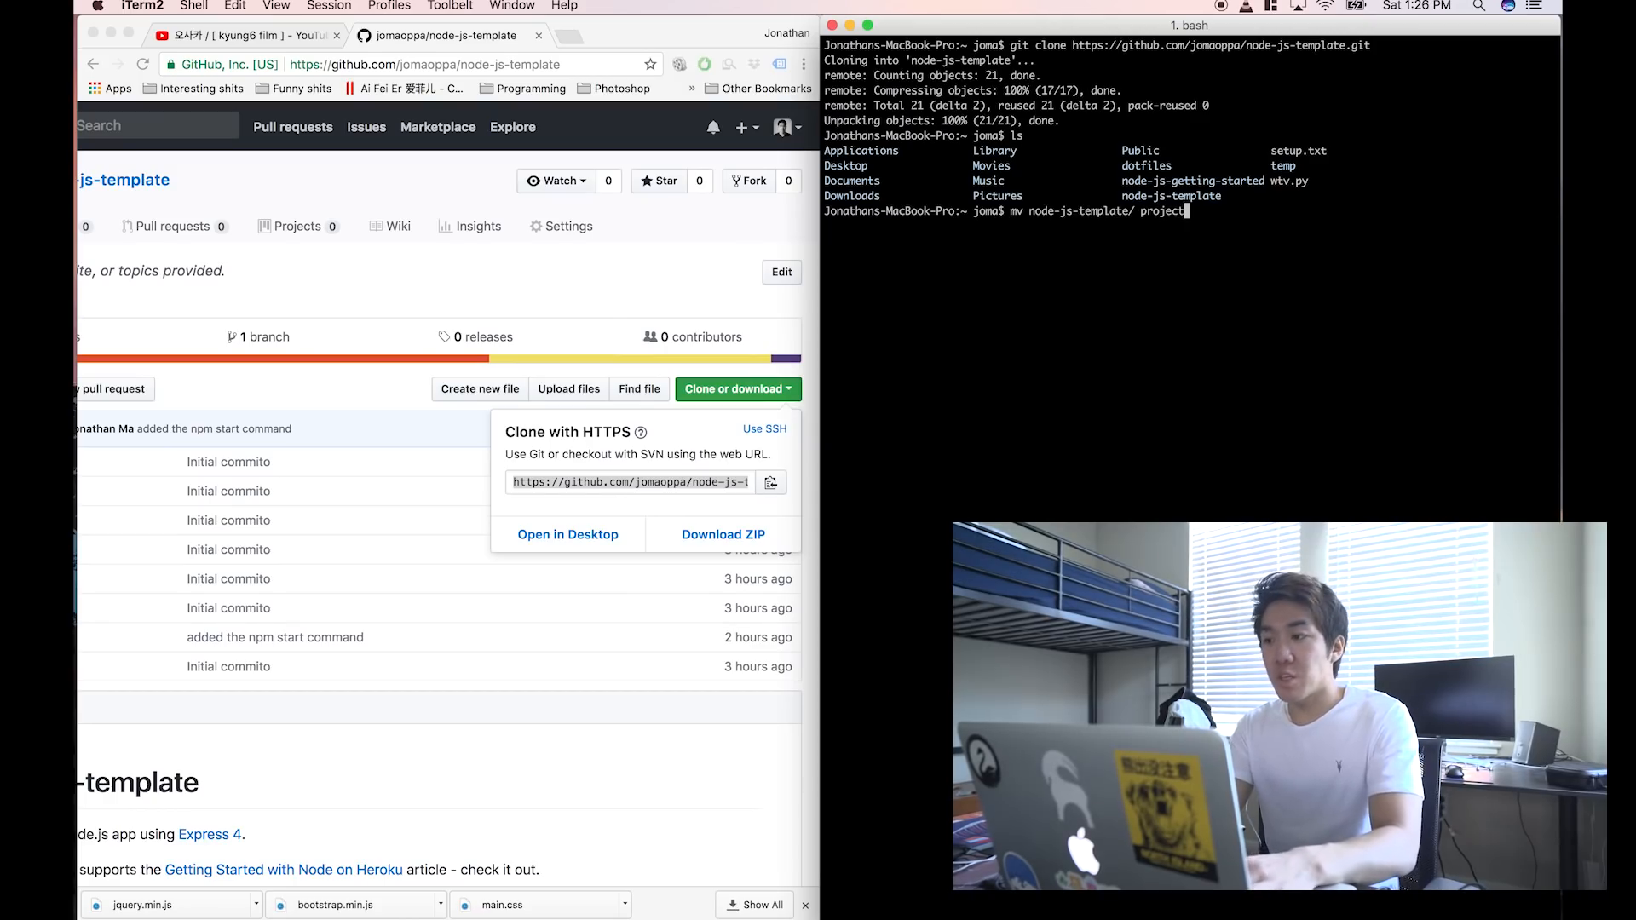
type("-")
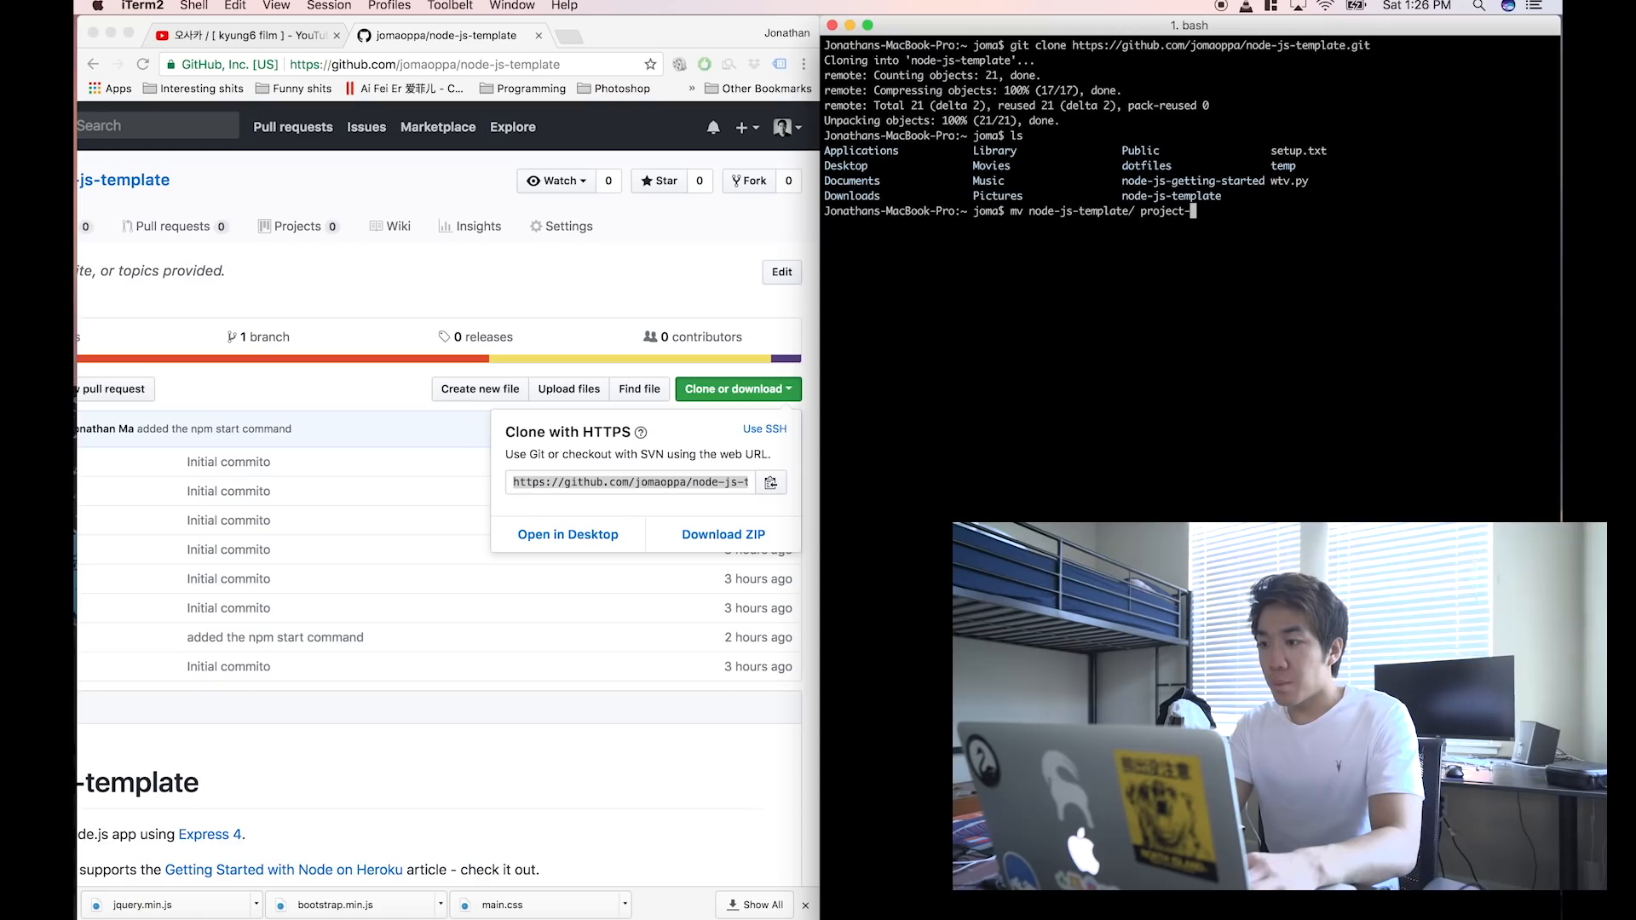
type("find-joma-d")
type("cd project-find-joma-a-wife/")
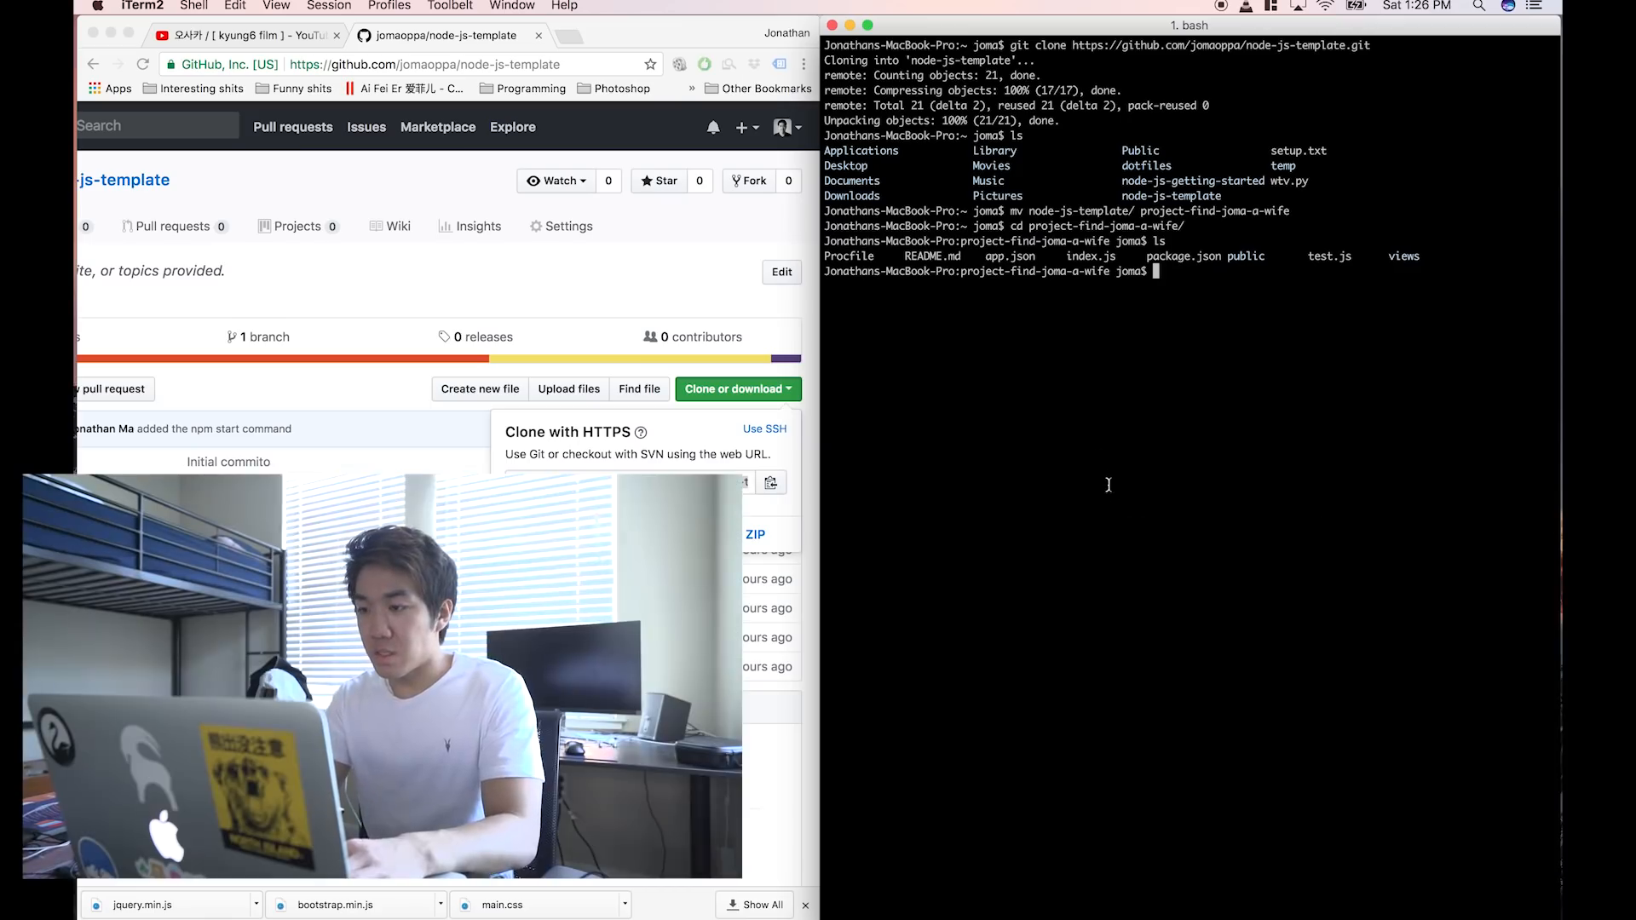
Step: Run node index.js, install dependencies with npm install, and edit package.json in vi
type("node index.js")
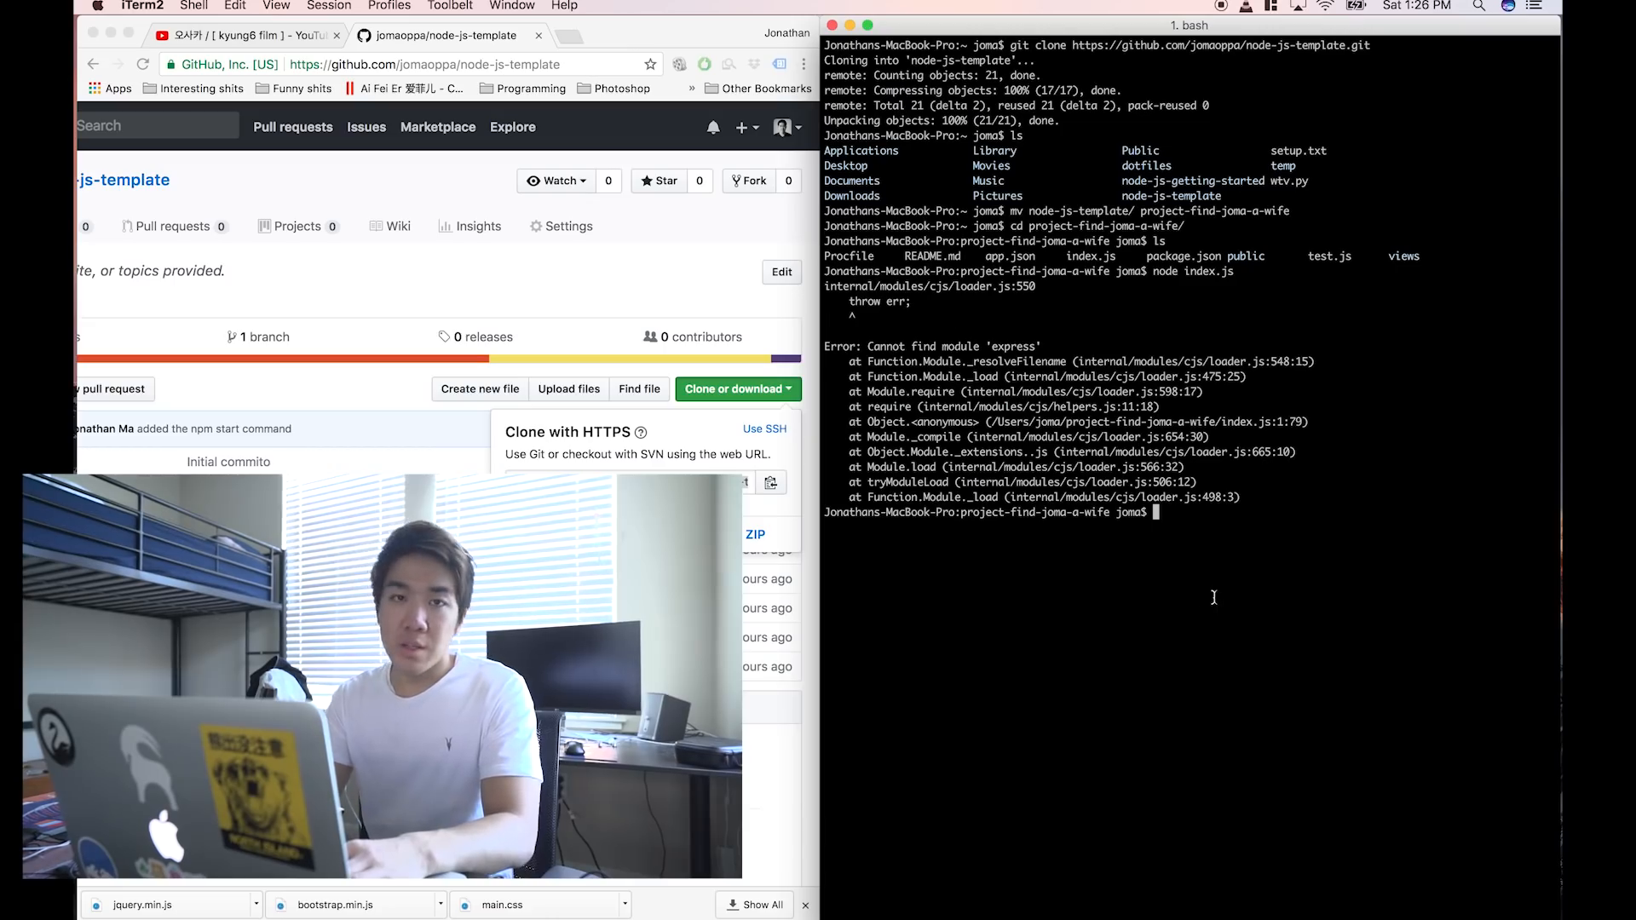
type("npm install")
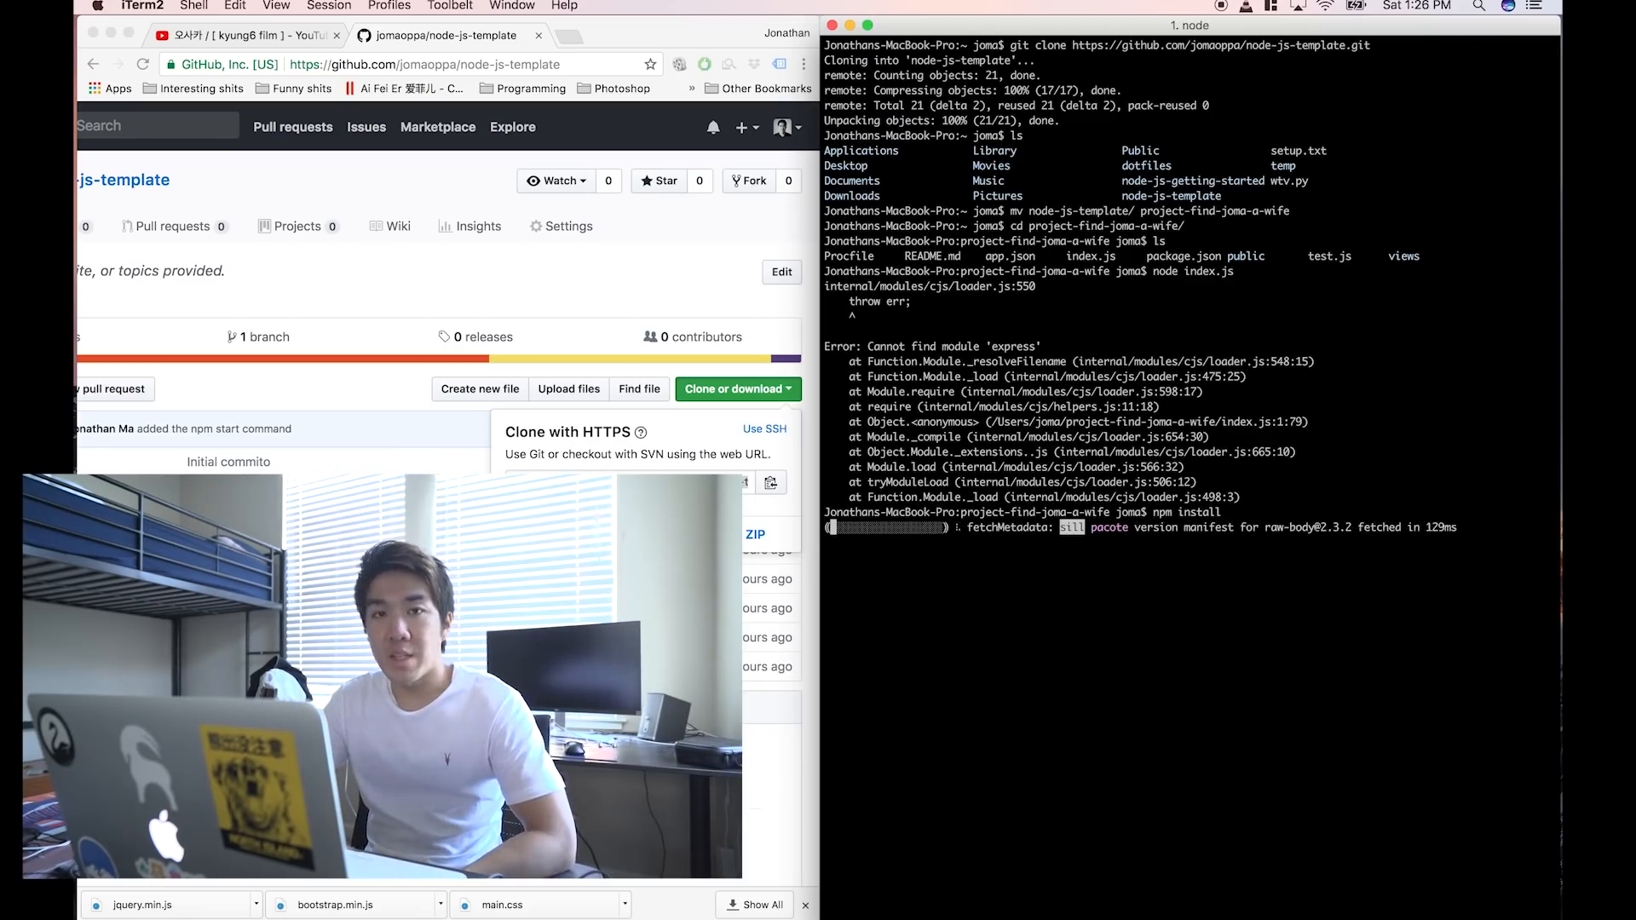
type("vi pak")
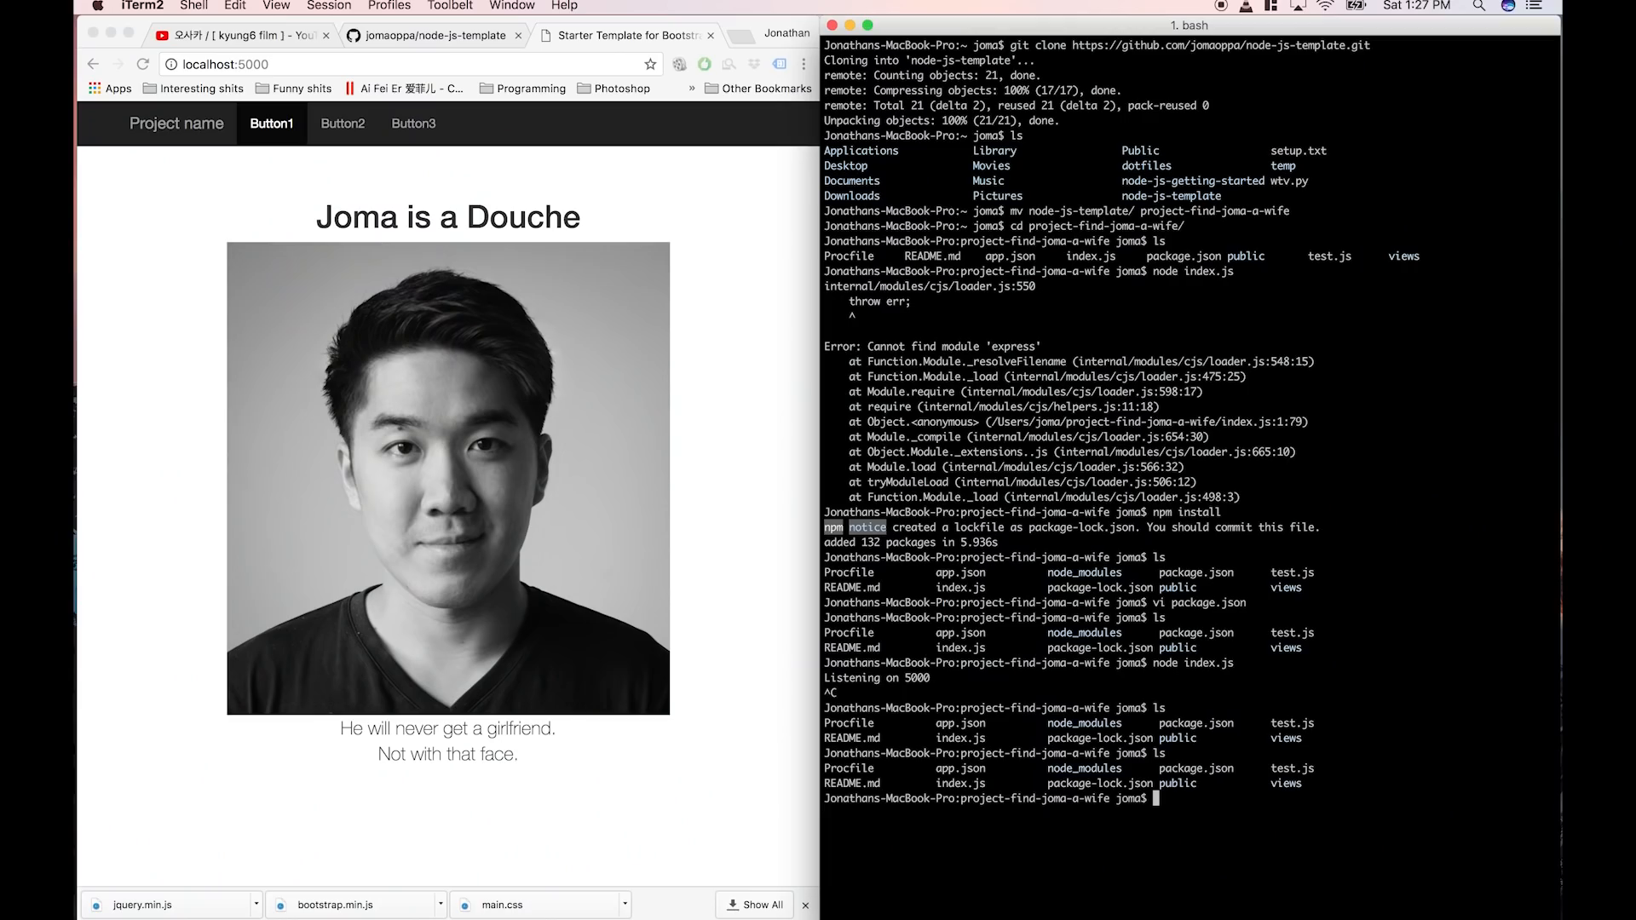
Step: Follow the README's Heroku steps and run heroku create to make the vast-hollows-20456 app
left_click(740, 387)
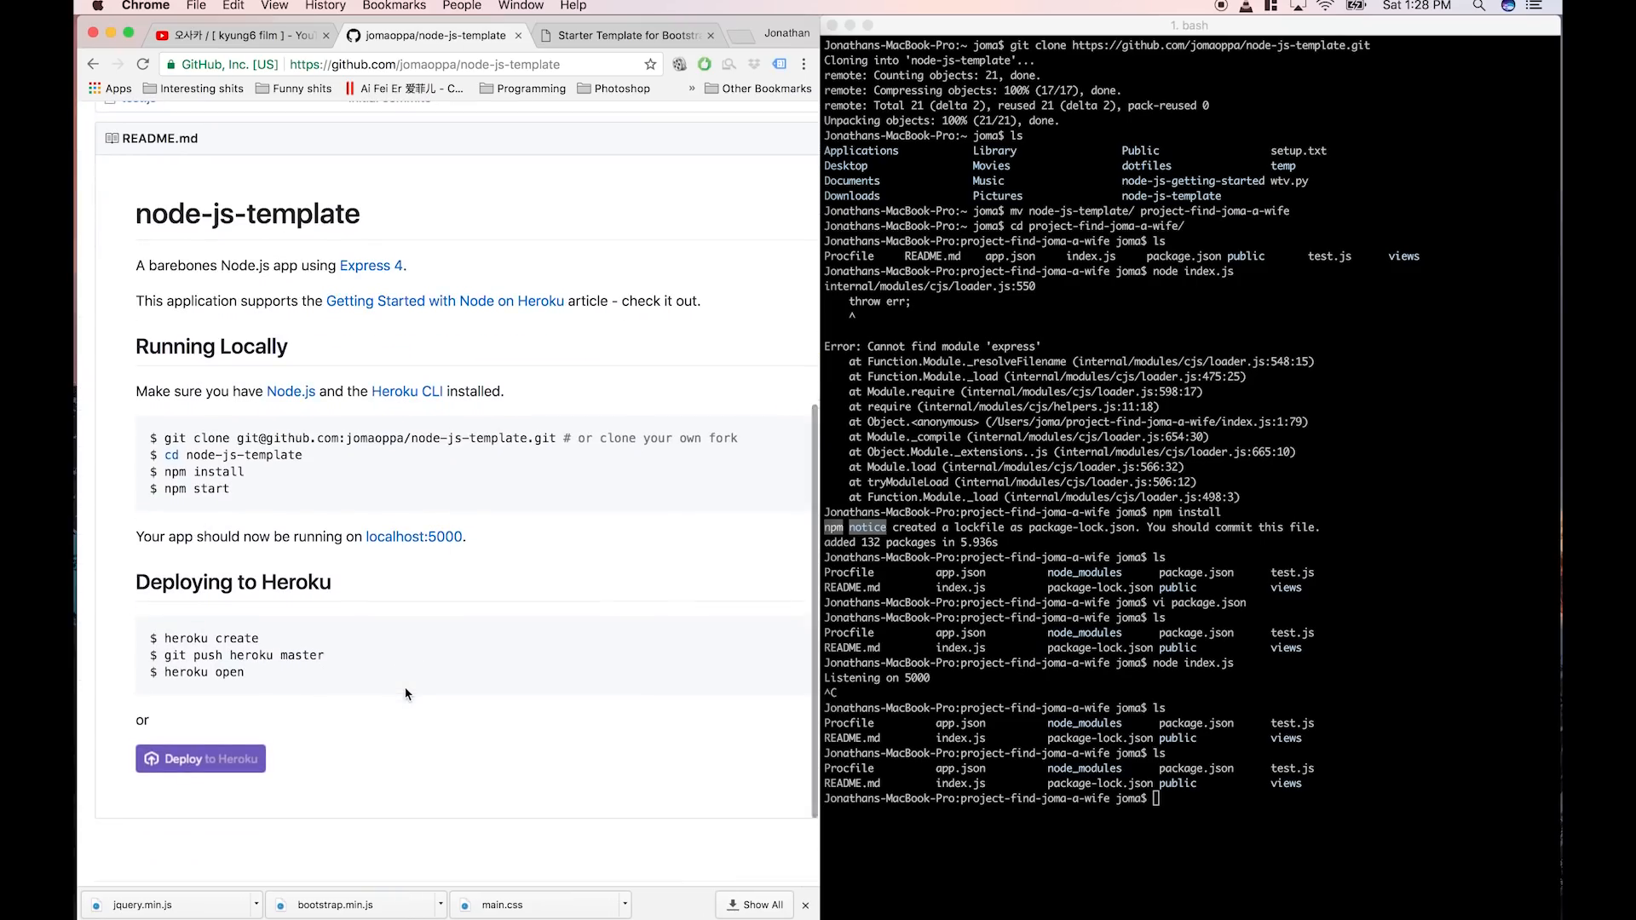
type("heroku")
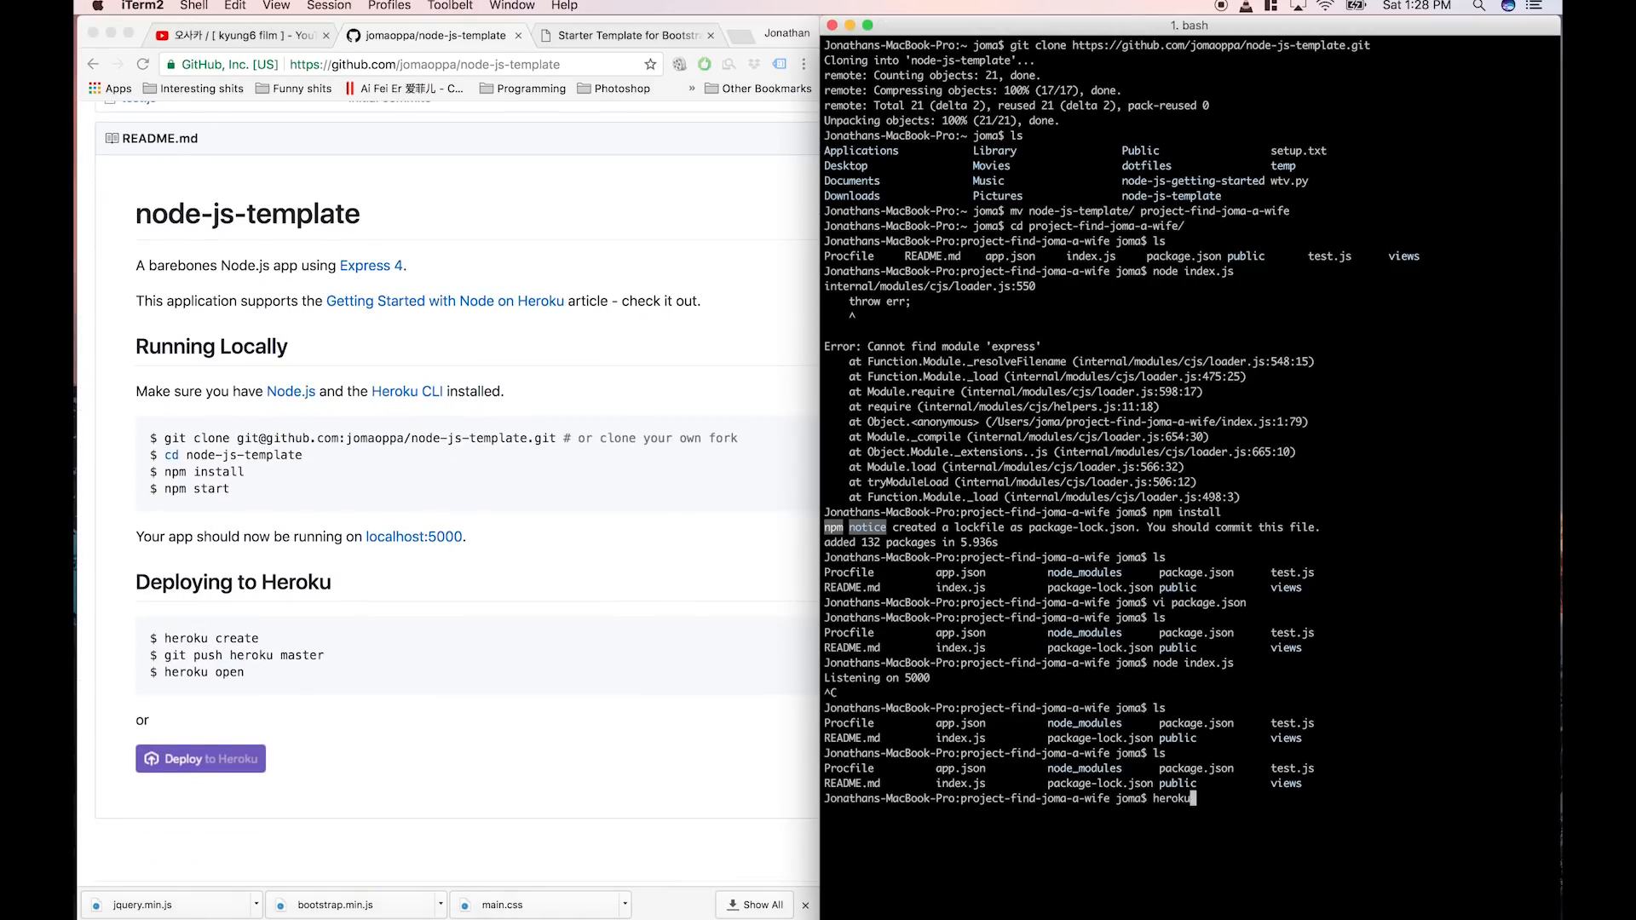
type("create")
type("git push heroku master")
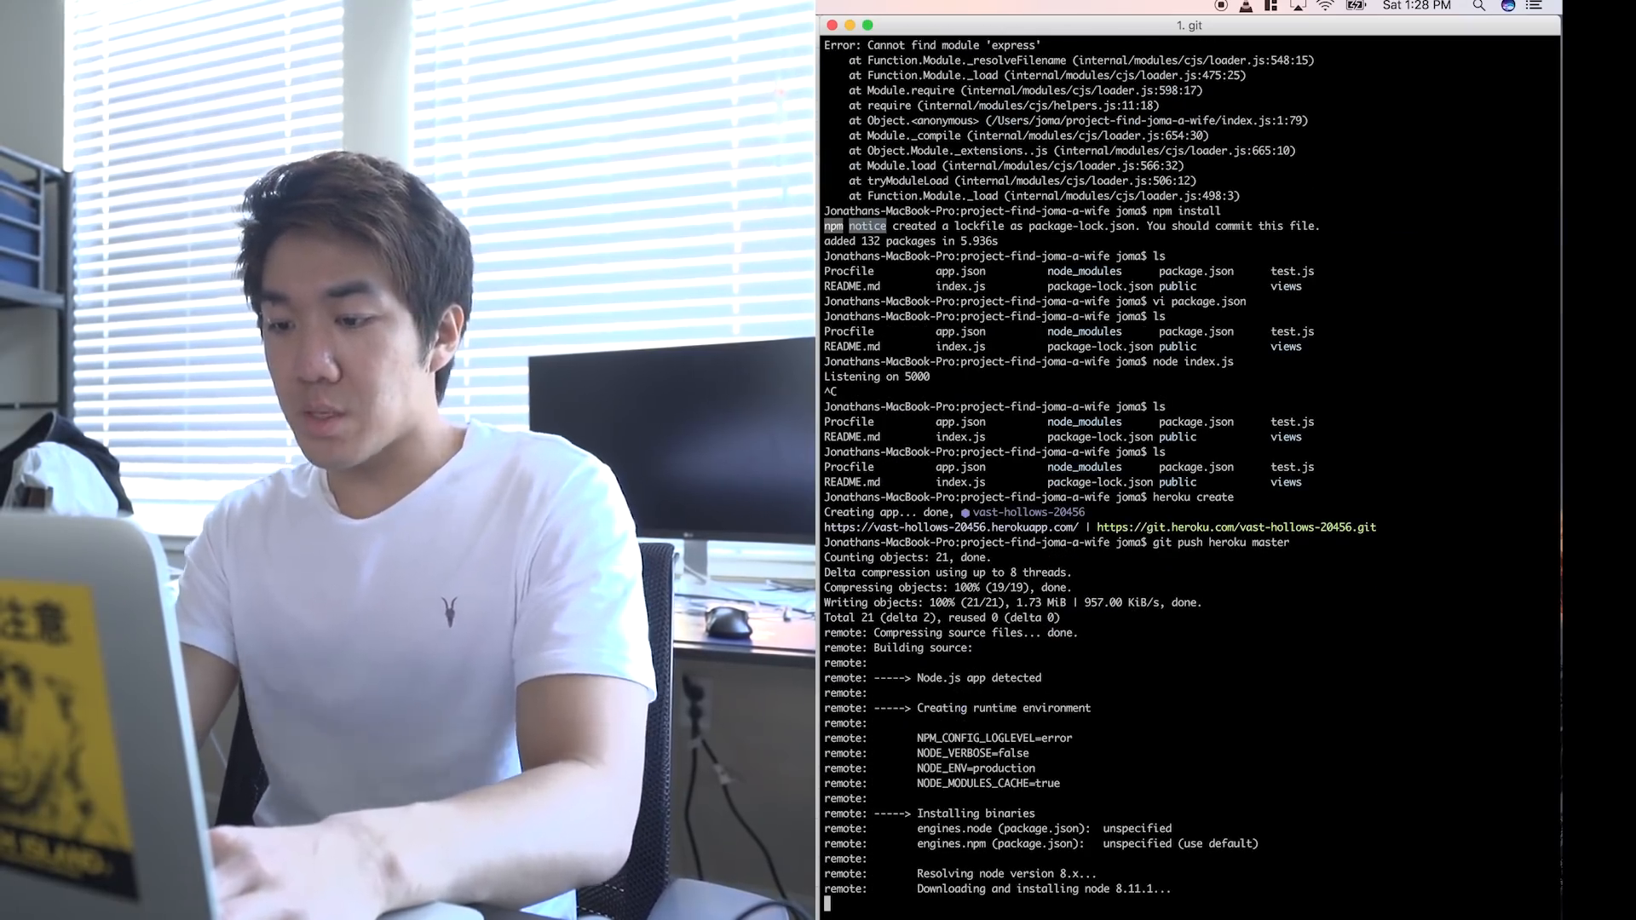
Step: Watch the git push heroku master build output until the deploy succeeds
scroll("down", 3)
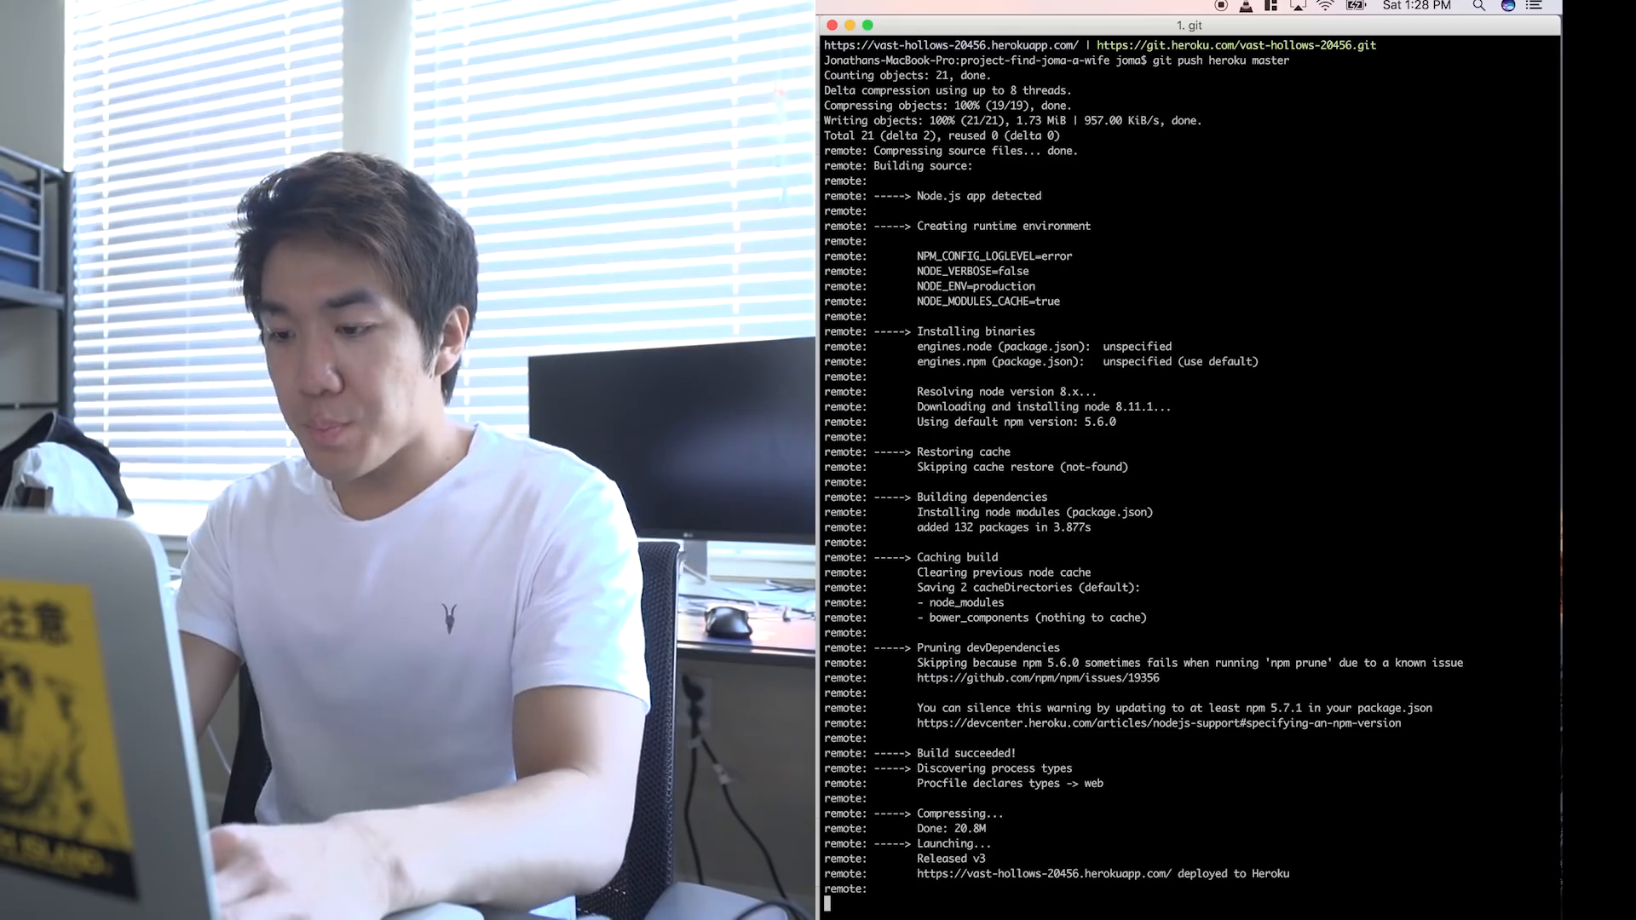
scroll("down", 3)
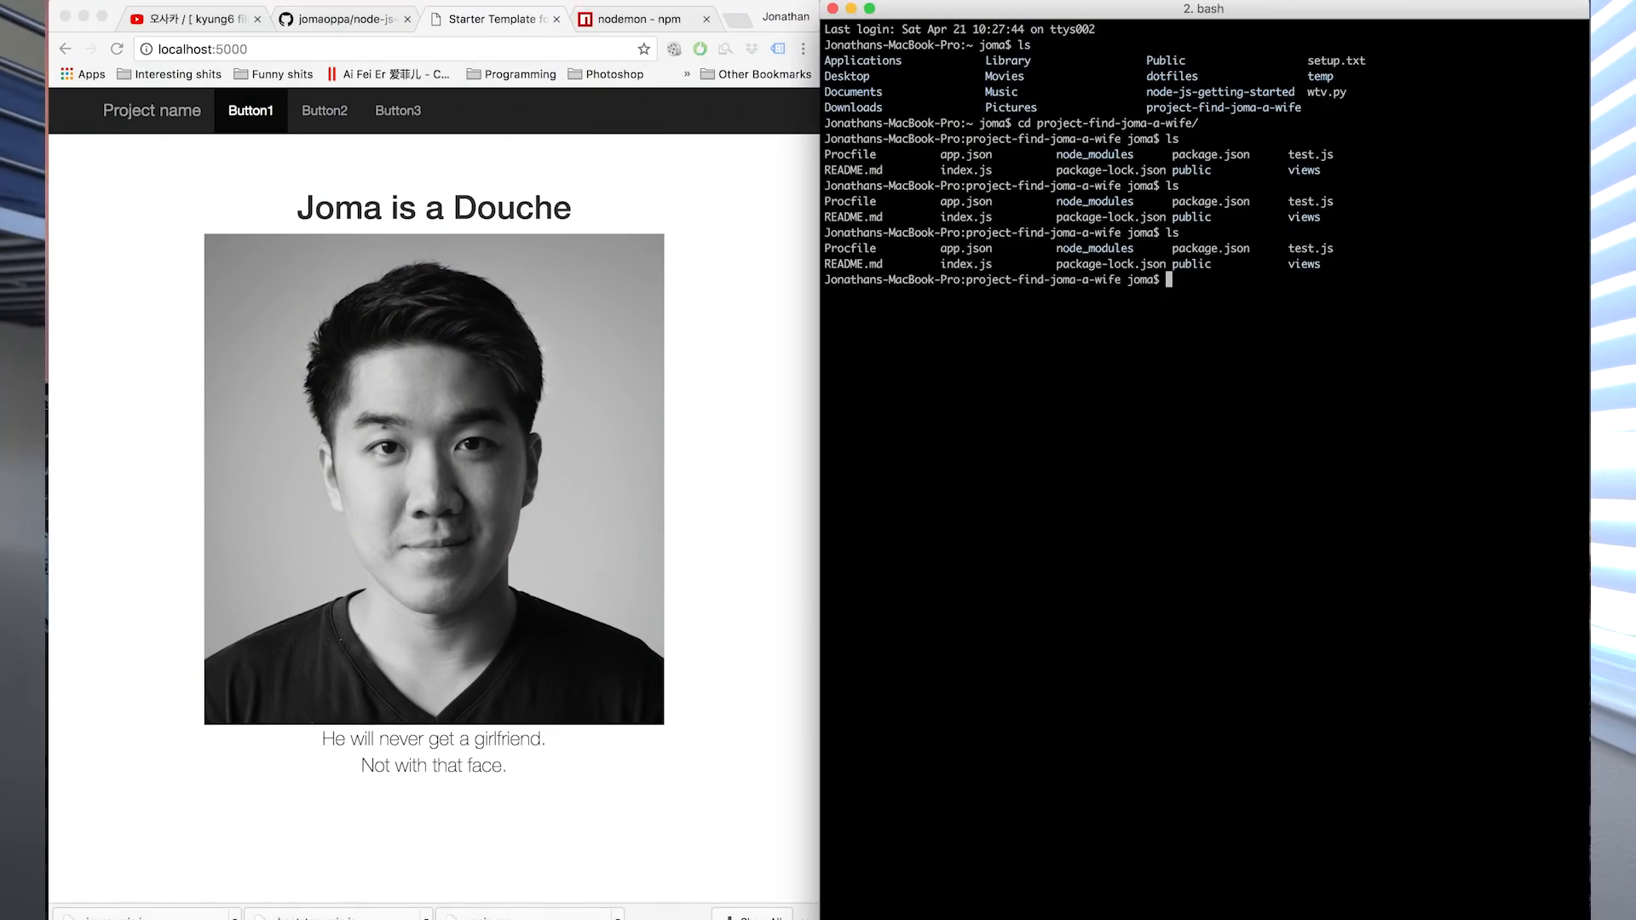
Step: Open the views folder's index.ejs page template in vi
type("views/")
type("youtube embede player")
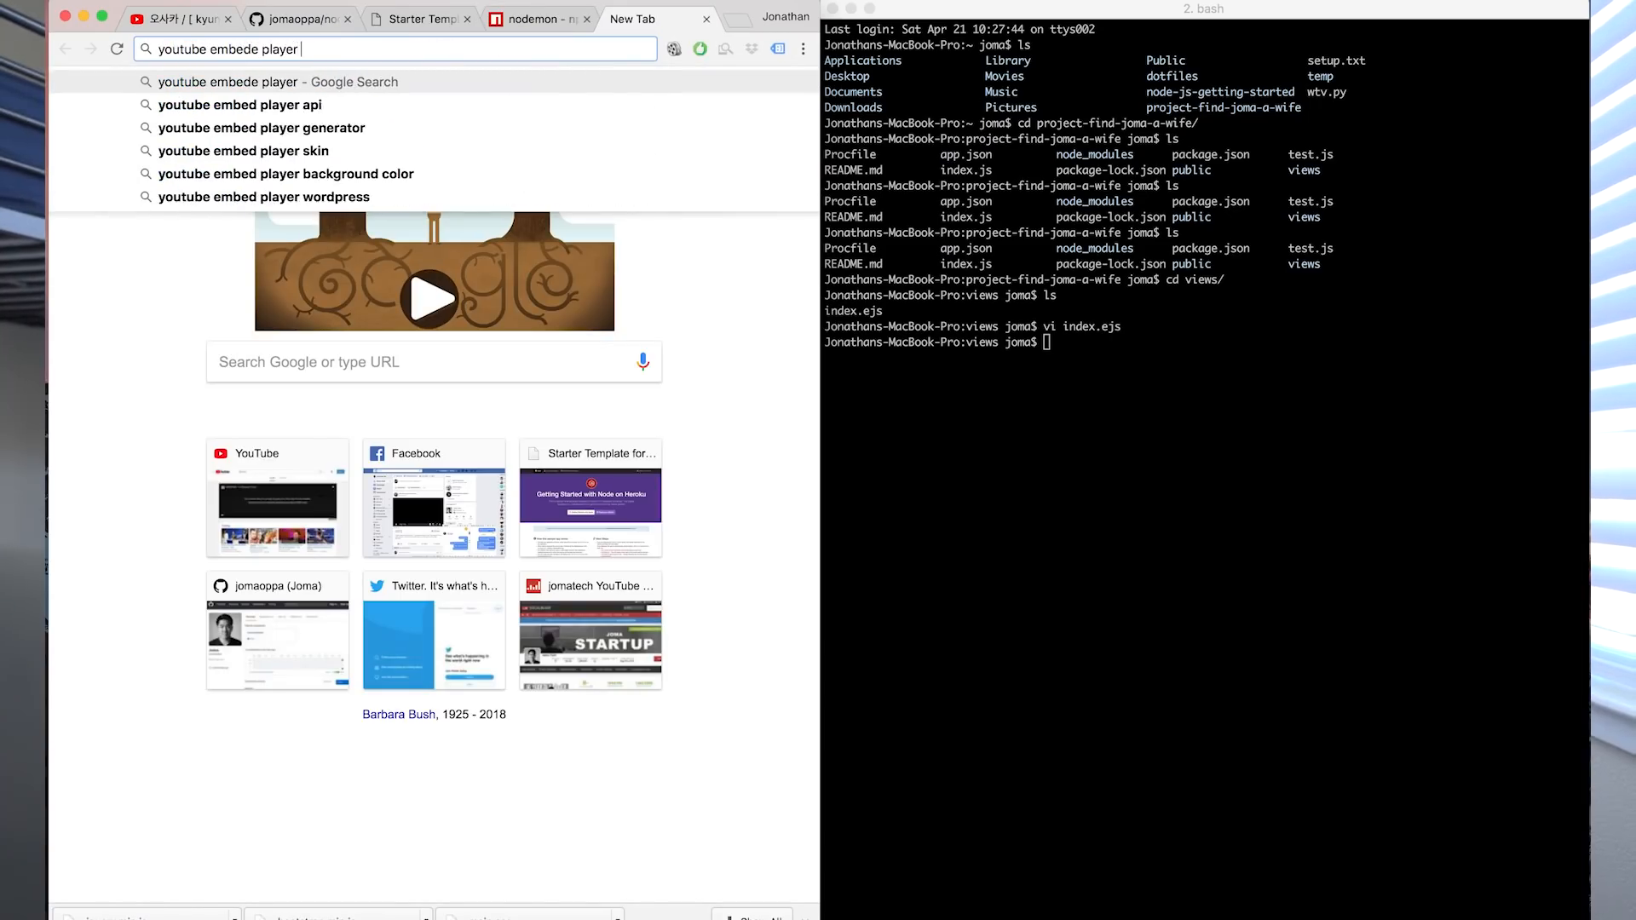
Step: Embed YouTube's IFrame Player API sample in index.ejs and reload localhost:5000 to see the player
key("enter")
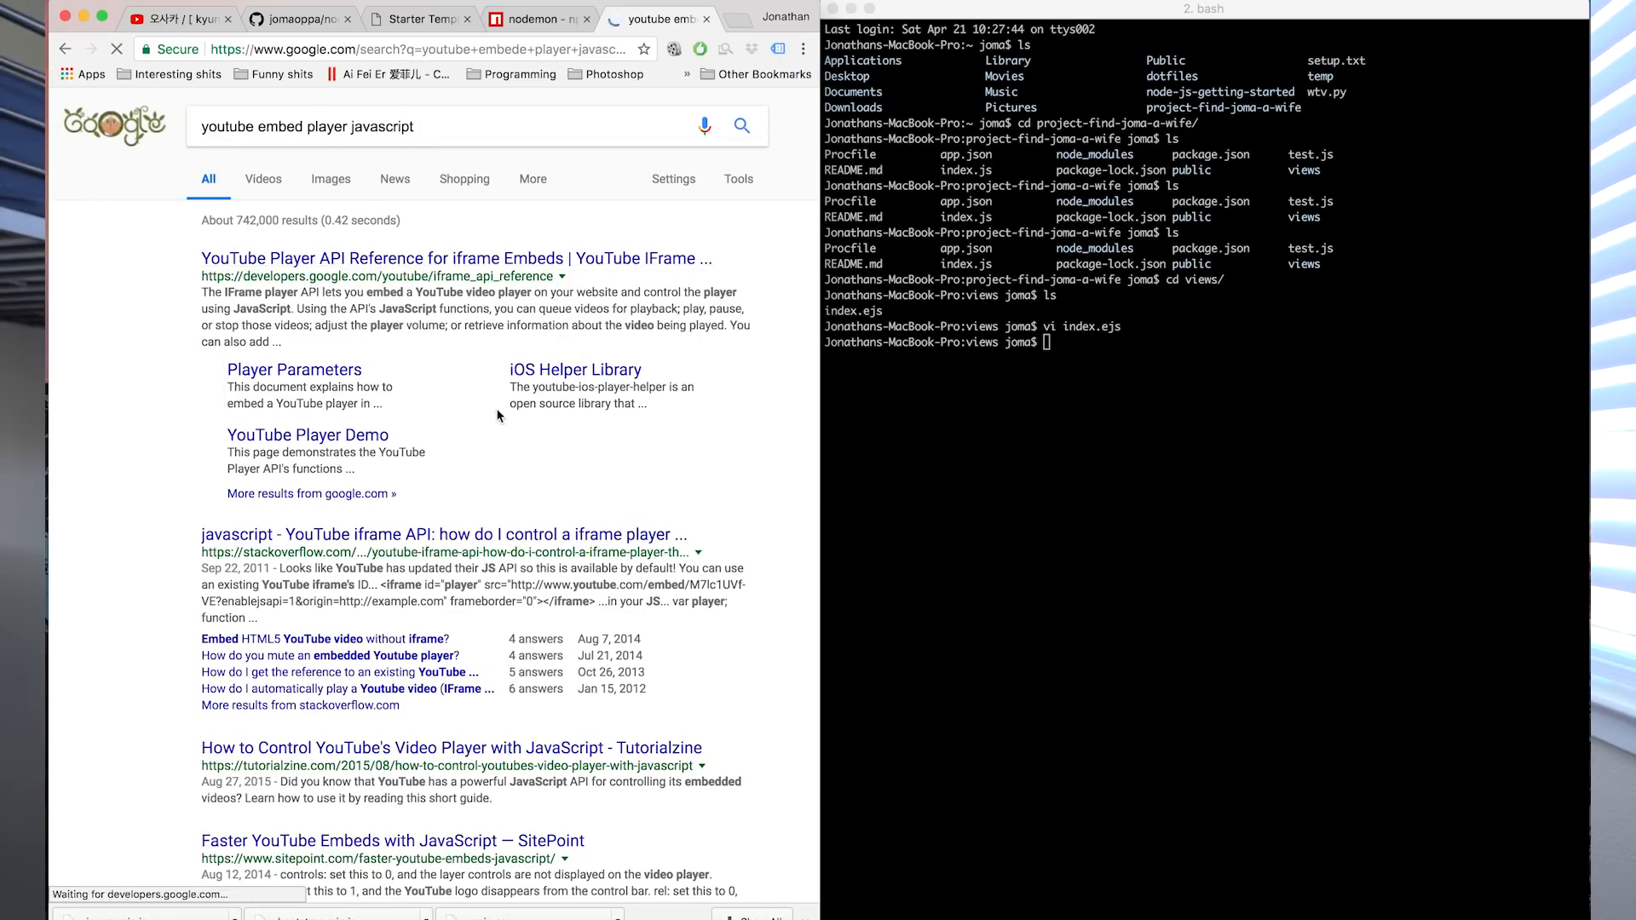
left_click(450, 258)
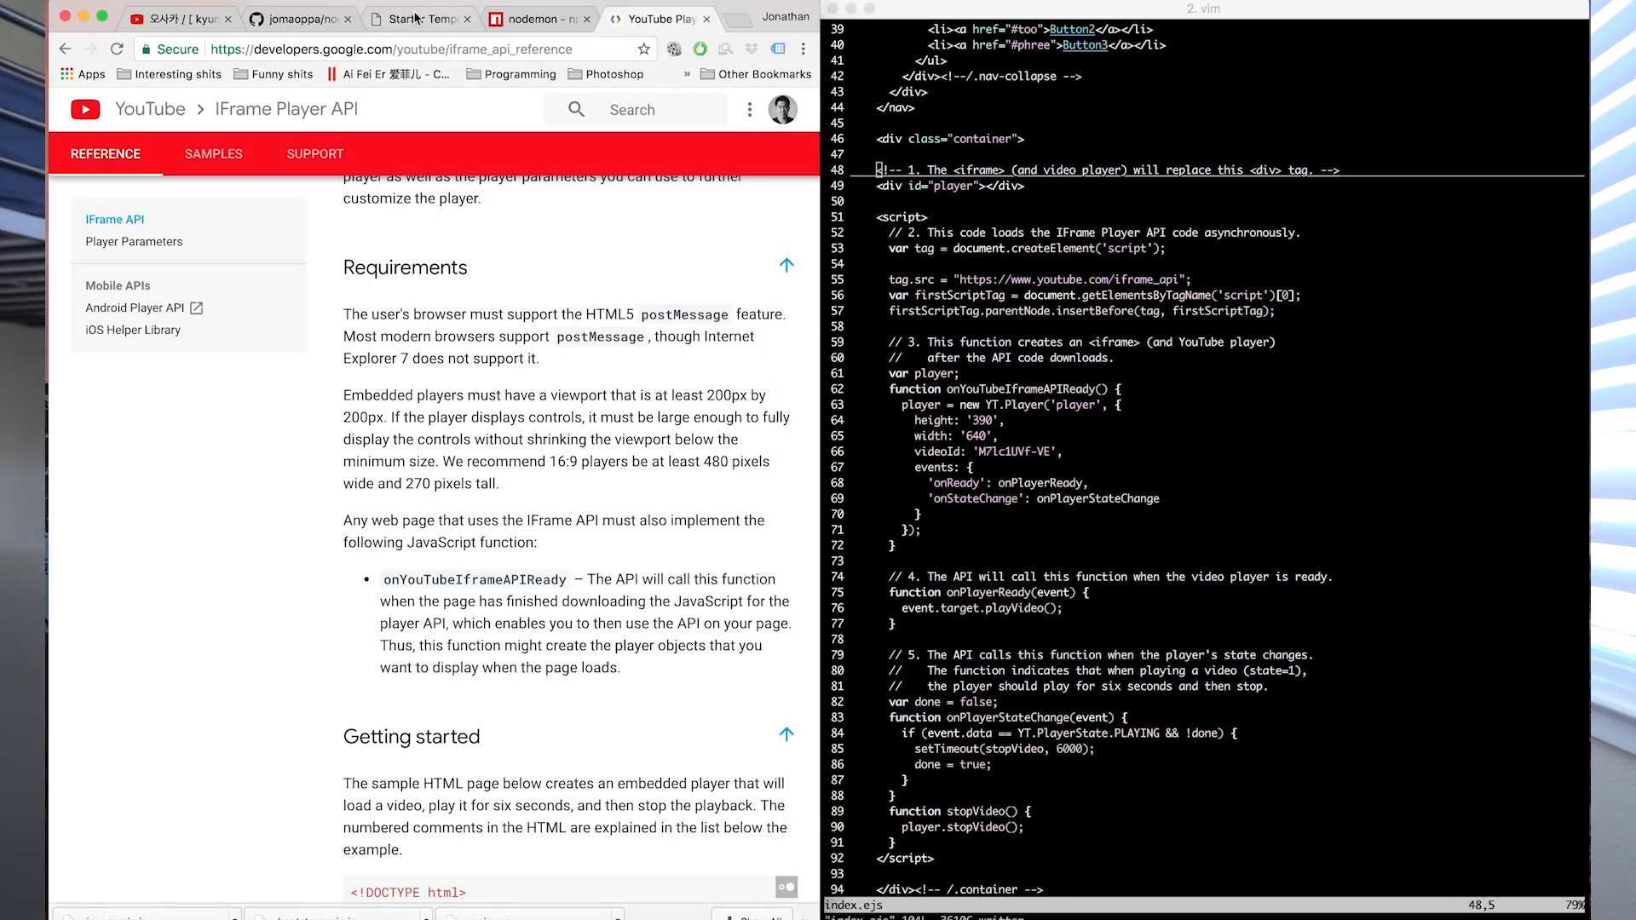
left_click(421, 19)
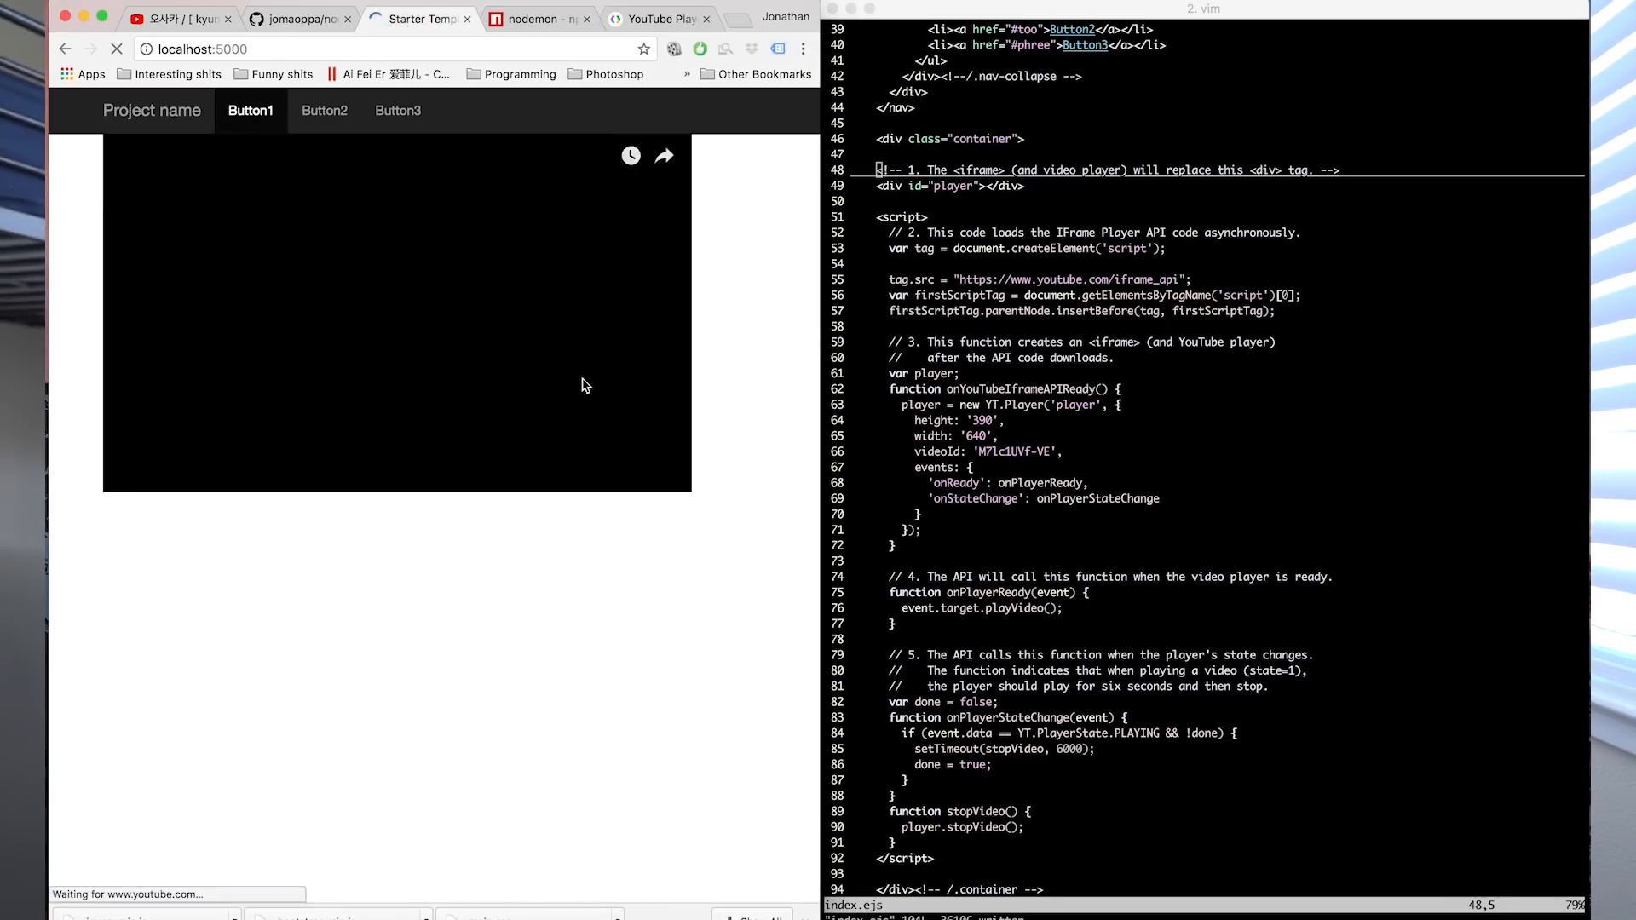